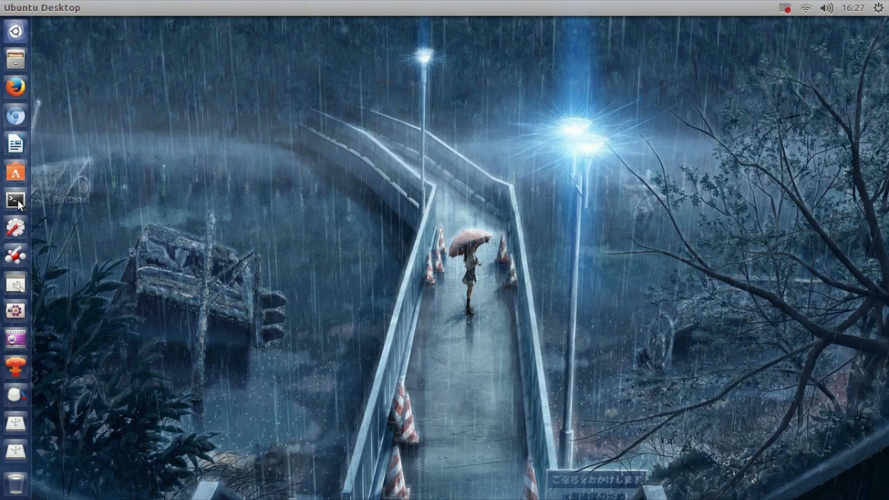
Run egrep '(vmx|svm)' /proc/cpuinfo in a Terminal to check for virtualization flags.
{"action": "left_click", "coordinate": [14, 200]}
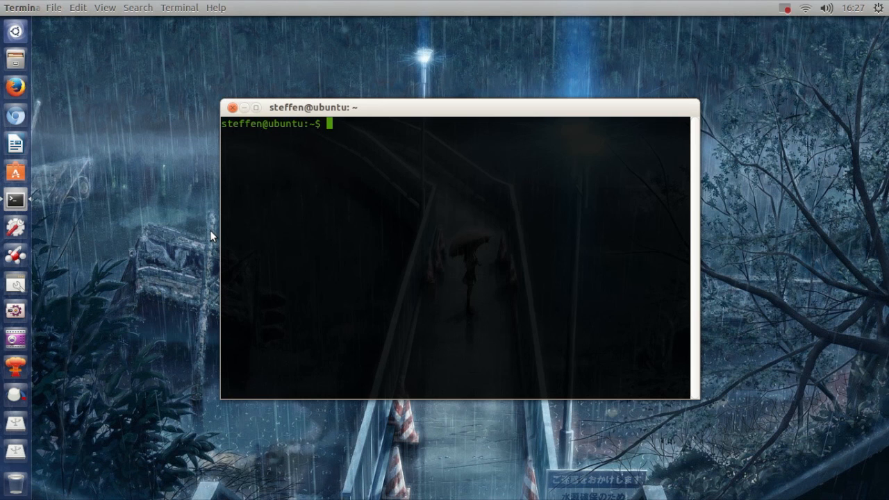
{"action": "type", "text": "egrep '(vmx|svm)' /proc/cpuinfo"}
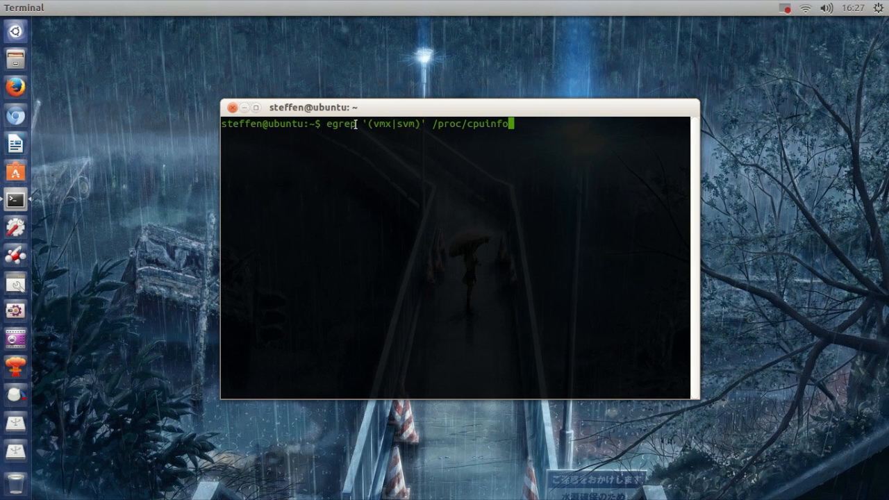
{"action": "key", "text": "Return"}
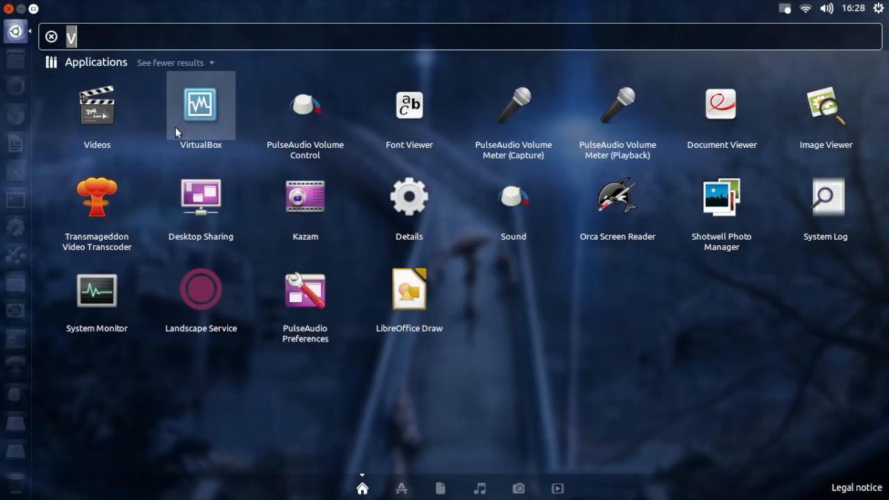
Launch VirtualBox from the launcher to bring up the empty VirtualBox Manager.
{"action": "key", "text": "Escape"}
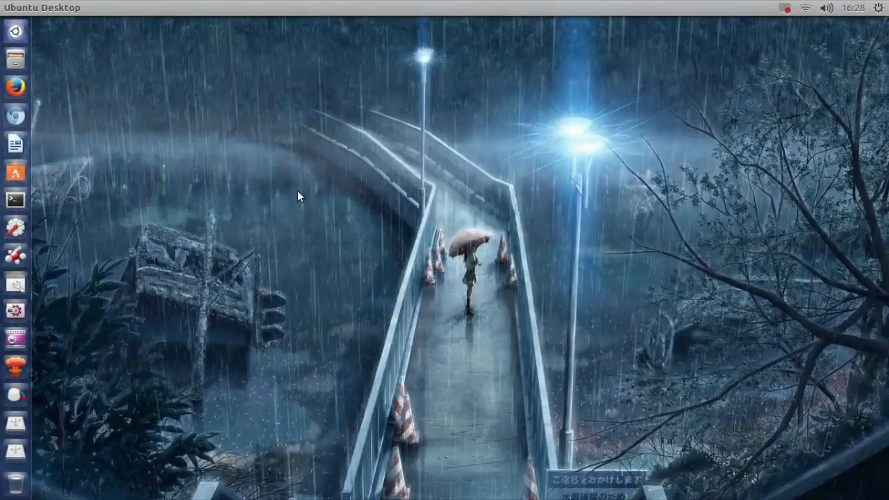
{"action": "left_click", "coordinate": [15, 422]}
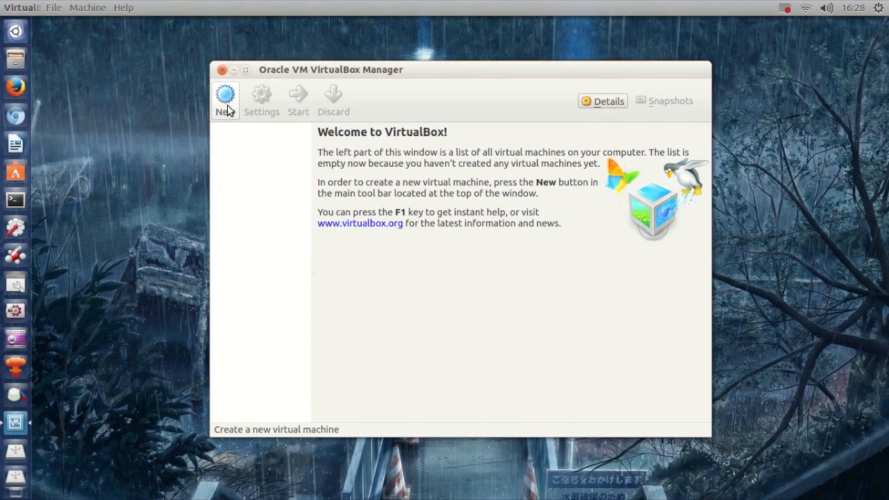
{"action": "mouse_move", "coordinate": [225, 94]}
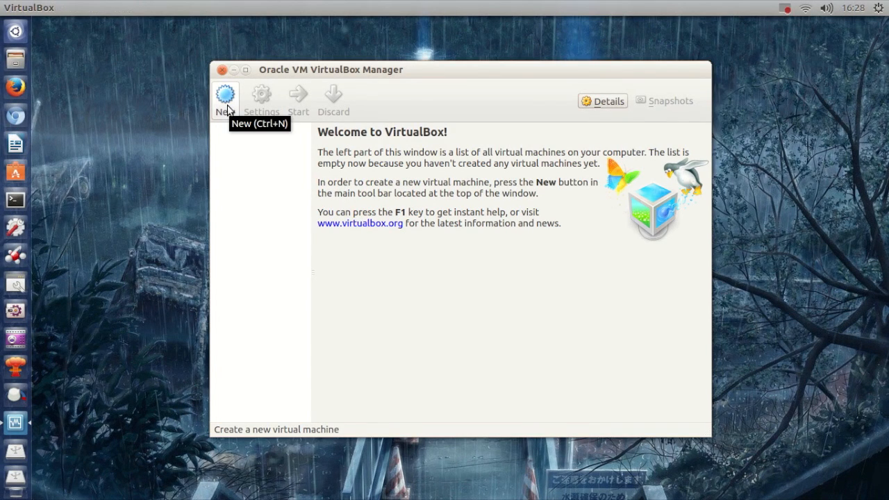
Define new machine 'Test' as Linux, Ubuntu (64 bit), with memory lowered to 256 MB.
{"action": "left_click", "coordinate": [225, 97]}
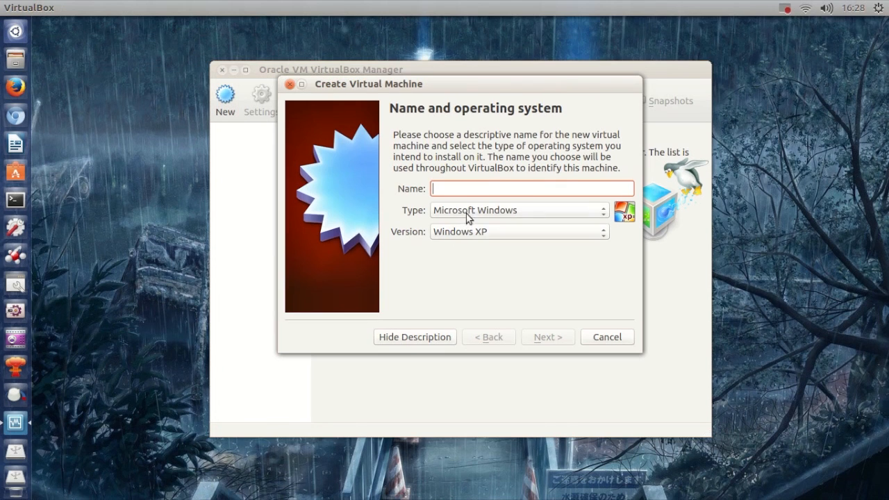
{"action": "left_click", "coordinate": [518, 210]}
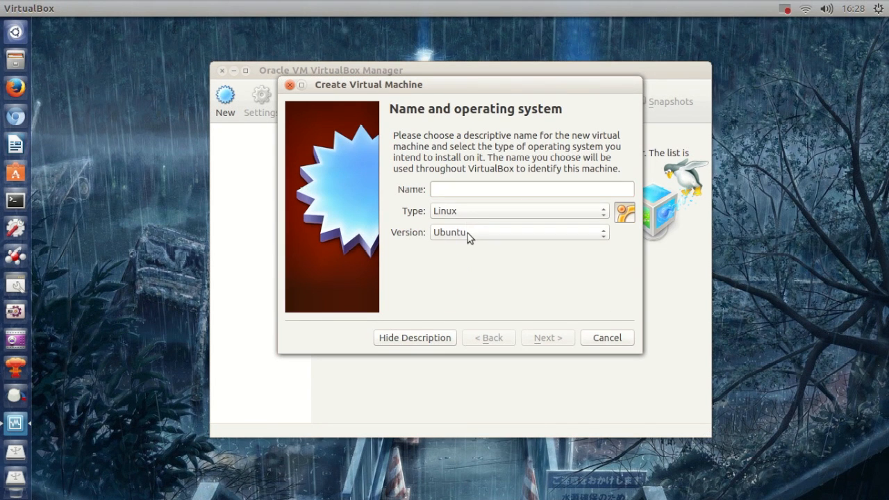
{"action": "mouse_move", "coordinate": [483, 238]}
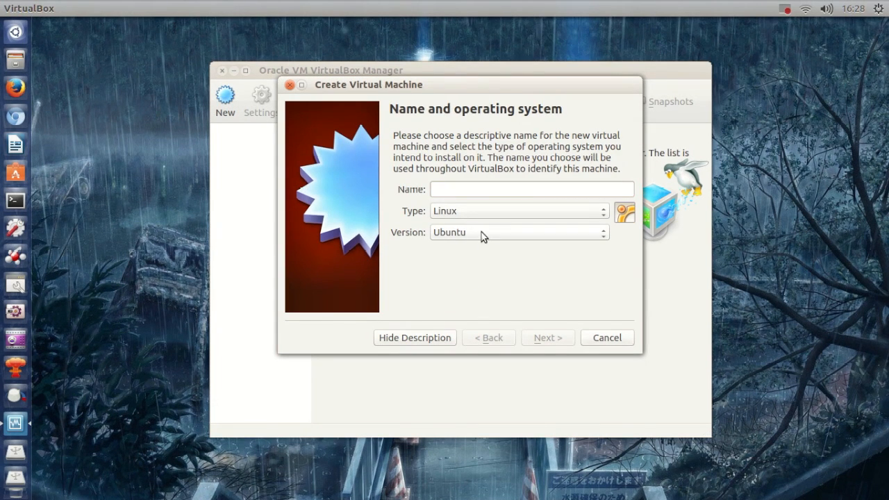
{"action": "left_click", "coordinate": [517, 232]}
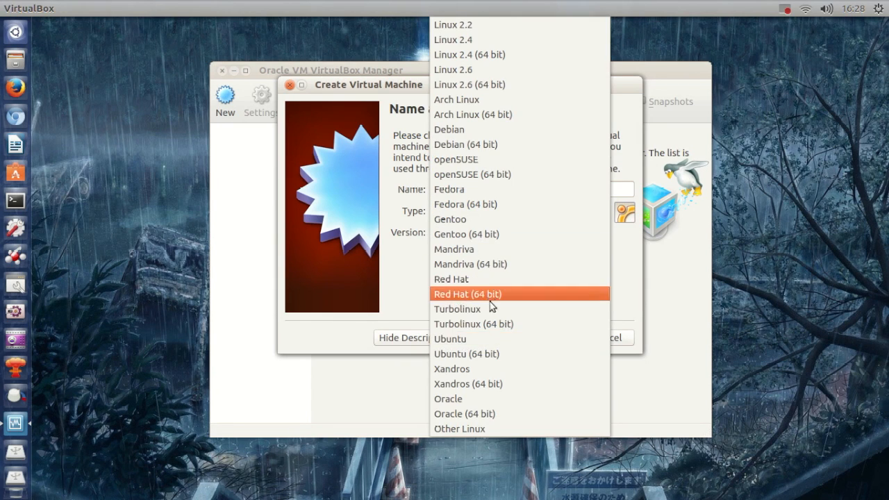
{"action": "mouse_move", "coordinate": [452, 369]}
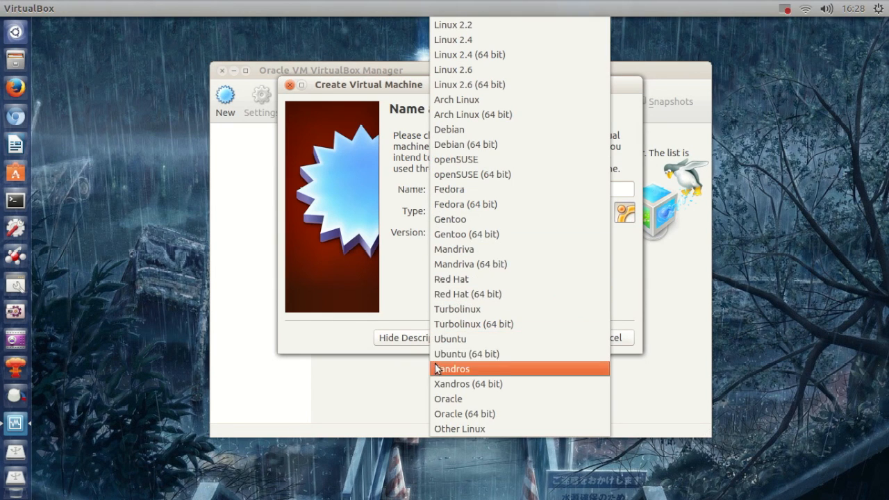
{"action": "mouse_move", "coordinate": [480, 353]}
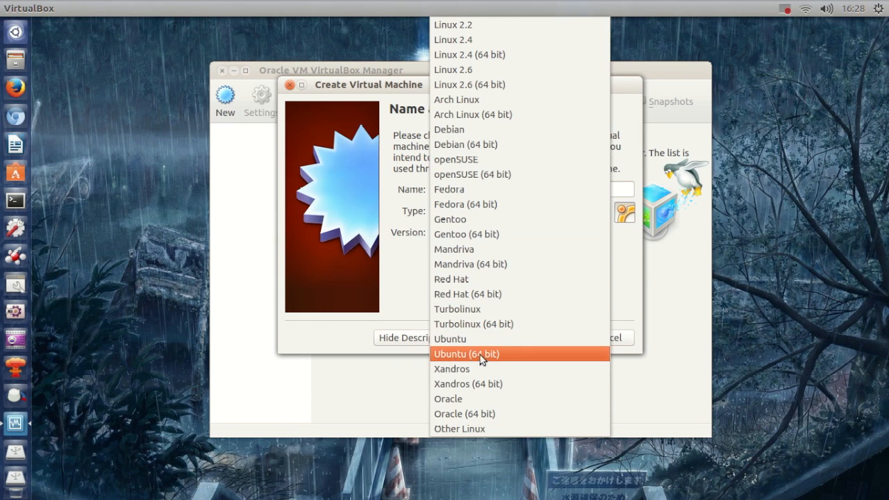
{"action": "left_click", "coordinate": [467, 353]}
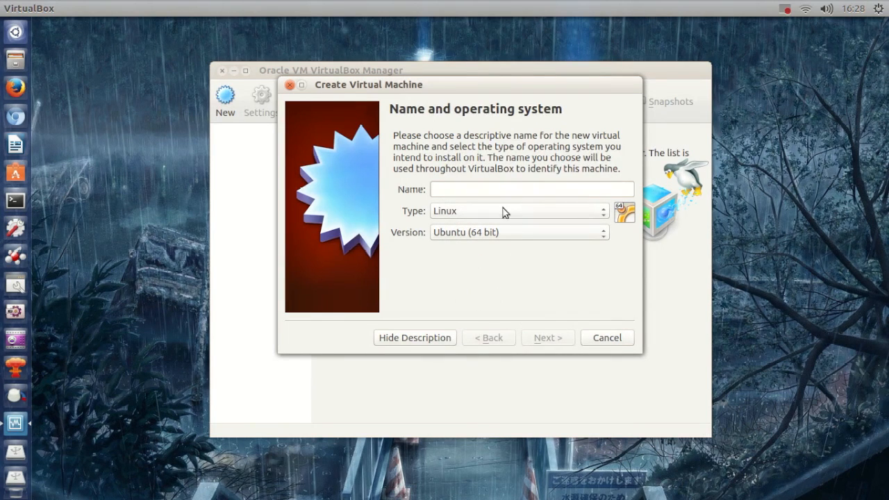
{"action": "type", "text": "T"}
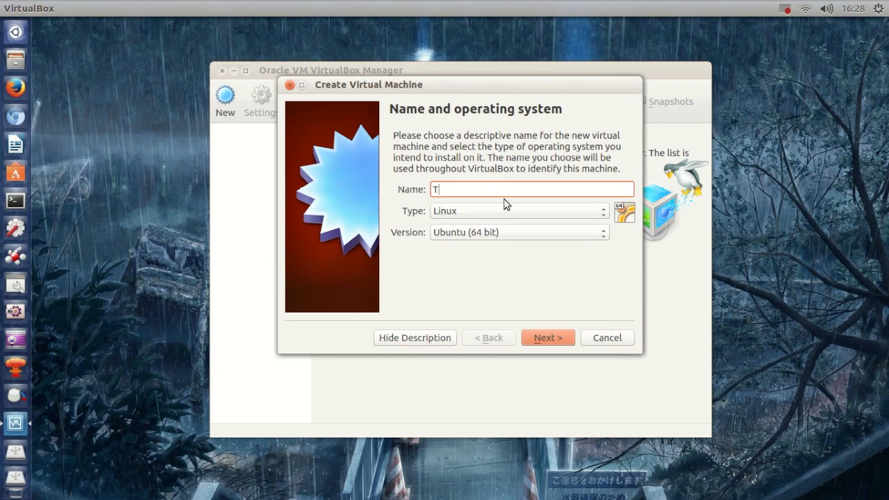
{"action": "type", "text": "est"}
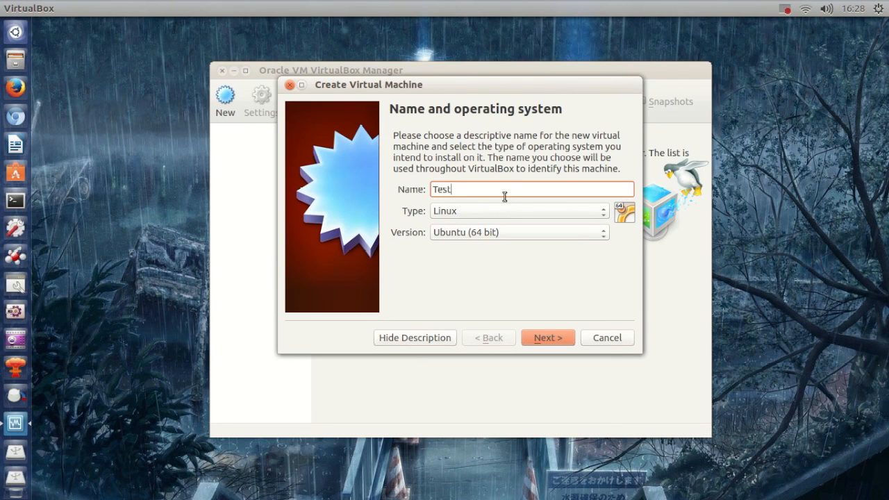
{"action": "left_click", "coordinate": [547, 337]}
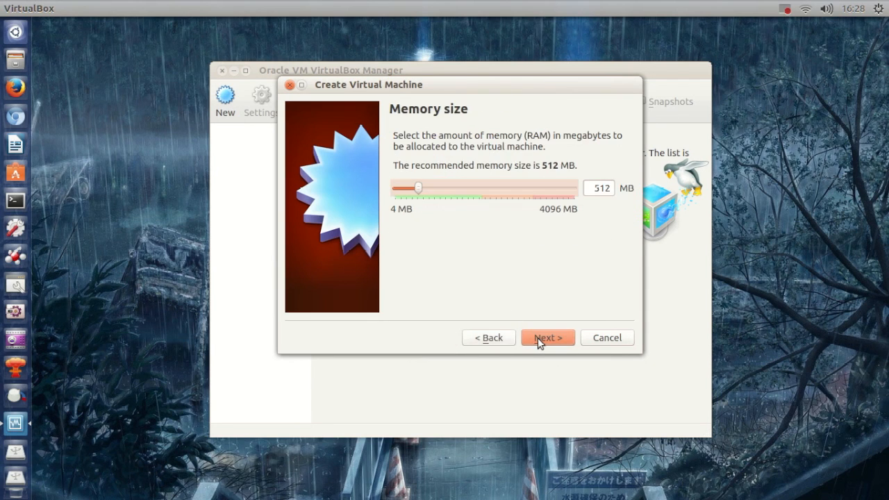
{"action": "left_click_drag", "start_coordinate": [418, 188], "coordinate": [405, 187]}
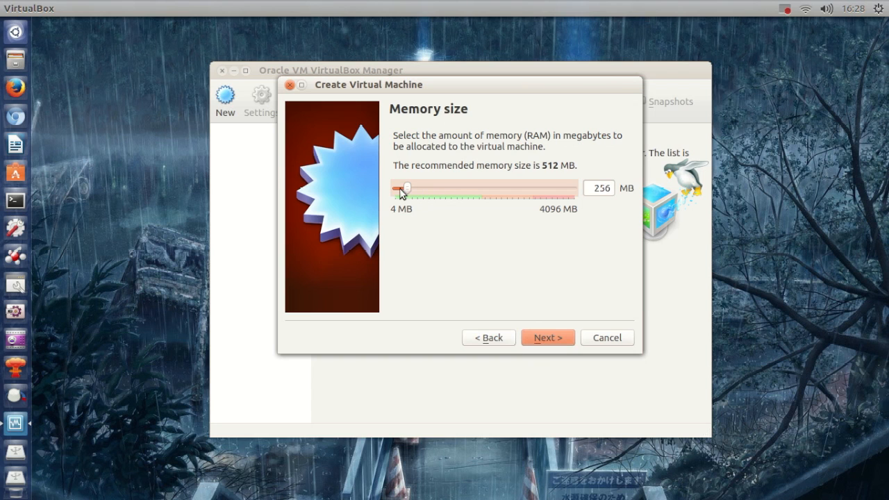
Create a new 4.00 MB VDI virtual hard drive for the Test machine.
{"action": "left_click", "coordinate": [548, 337]}
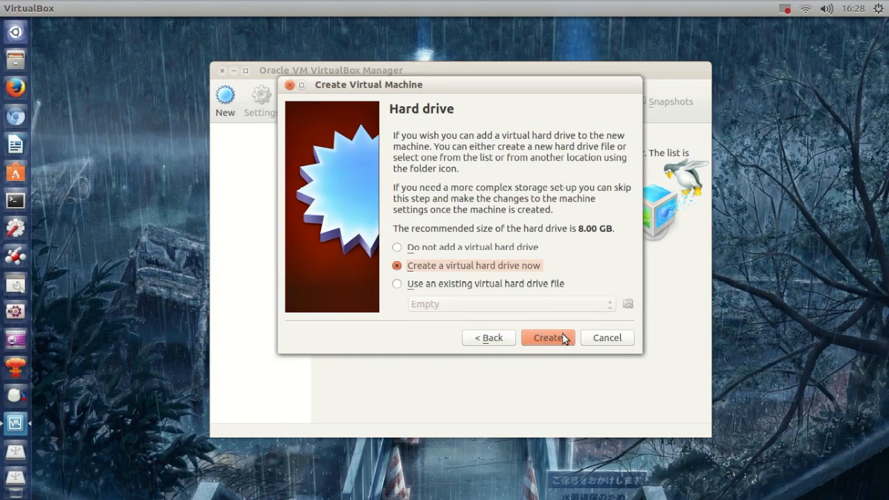
{"action": "left_click", "coordinate": [548, 337]}
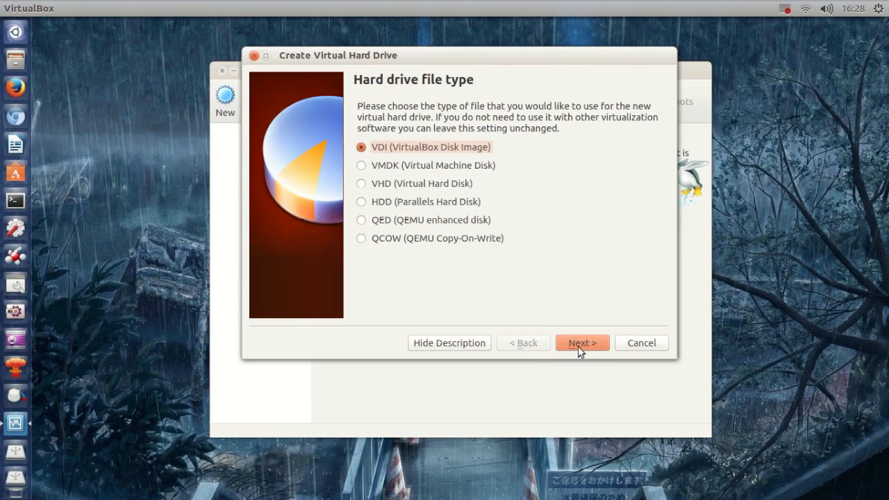
{"action": "left_click", "coordinate": [581, 343]}
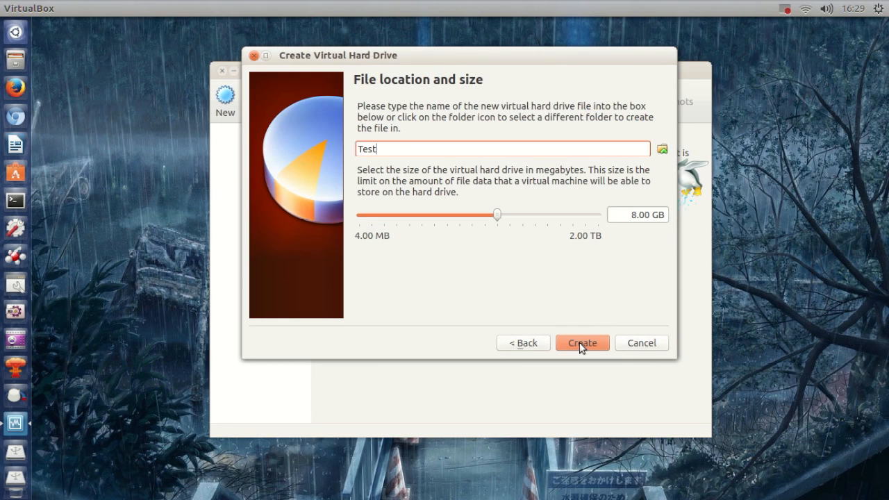
{"action": "left_click_drag", "start_coordinate": [497, 214], "coordinate": [358, 214]}
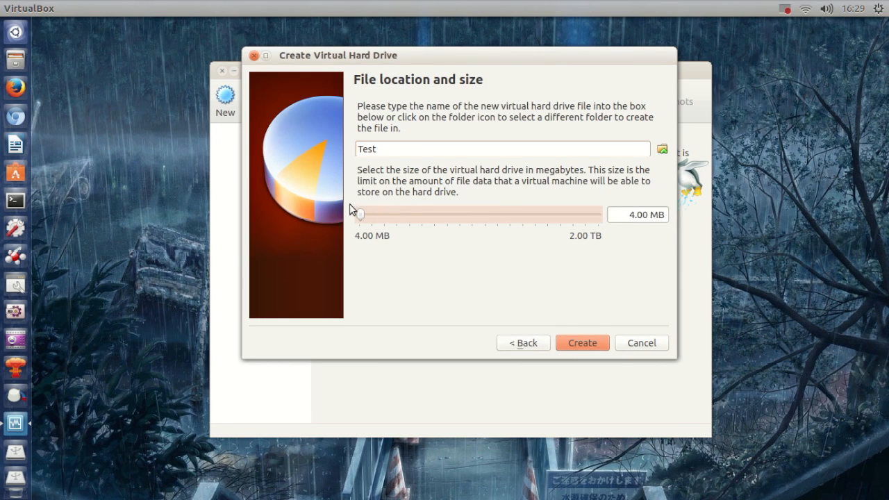
{"action": "left_click_drag", "start_coordinate": [360, 213], "coordinate": [413, 214]}
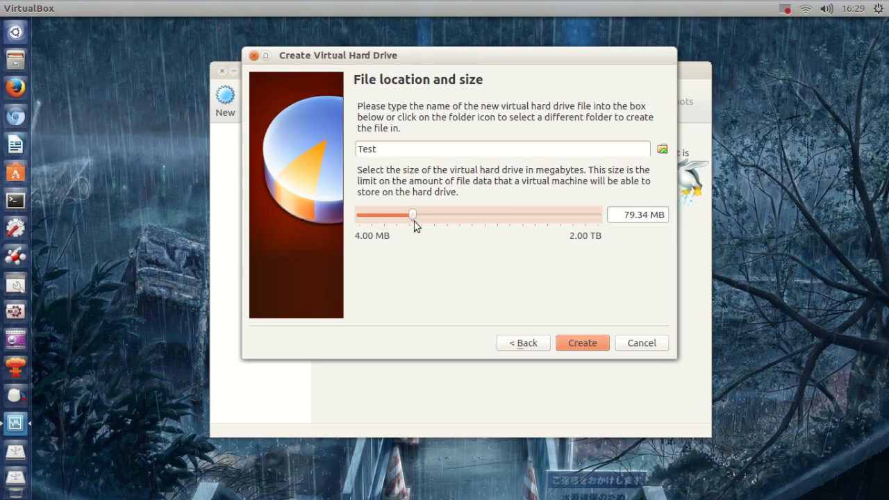
{"action": "left_click_drag", "start_coordinate": [412, 214], "coordinate": [359, 214]}
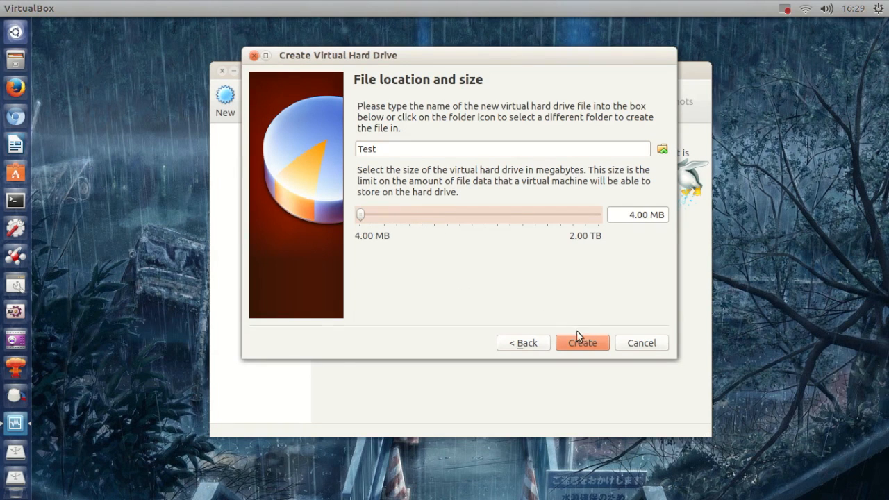
{"action": "left_click", "coordinate": [581, 343]}
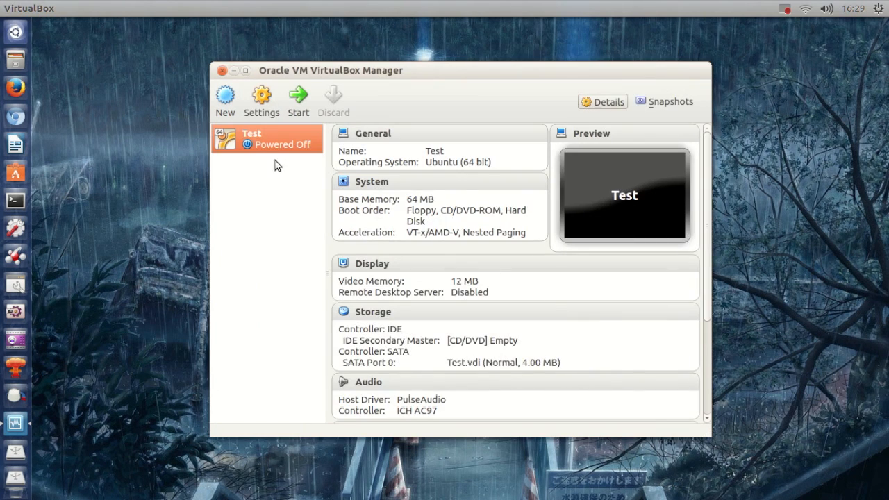
Open Settings for the Test machine from its right-click menu.
{"action": "right_click", "coordinate": [260, 139]}
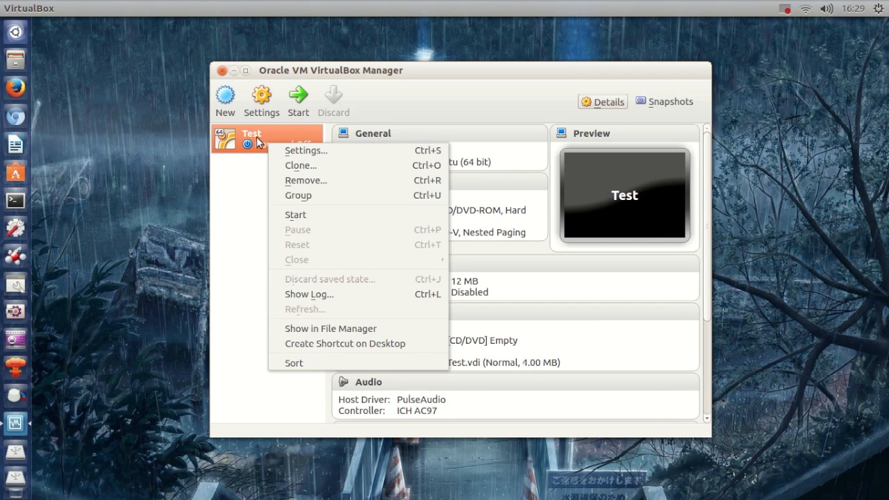
{"action": "mouse_move", "coordinate": [259, 143]}
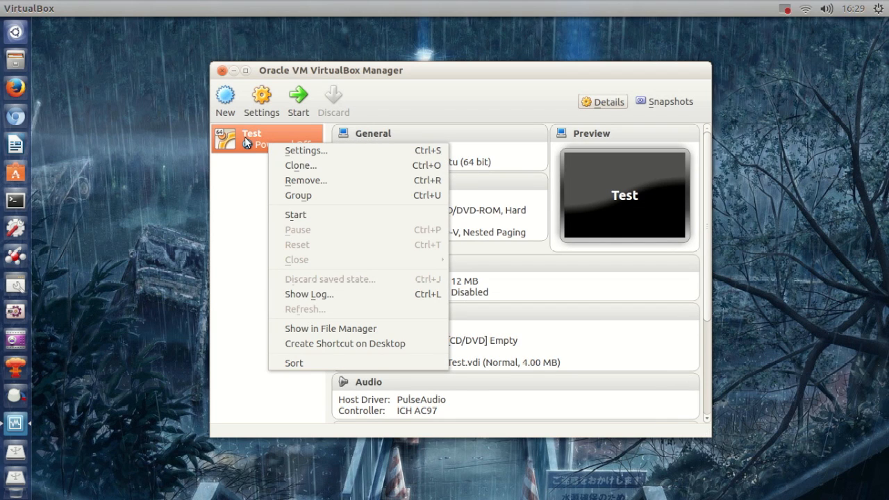
{"action": "mouse_move", "coordinate": [269, 151]}
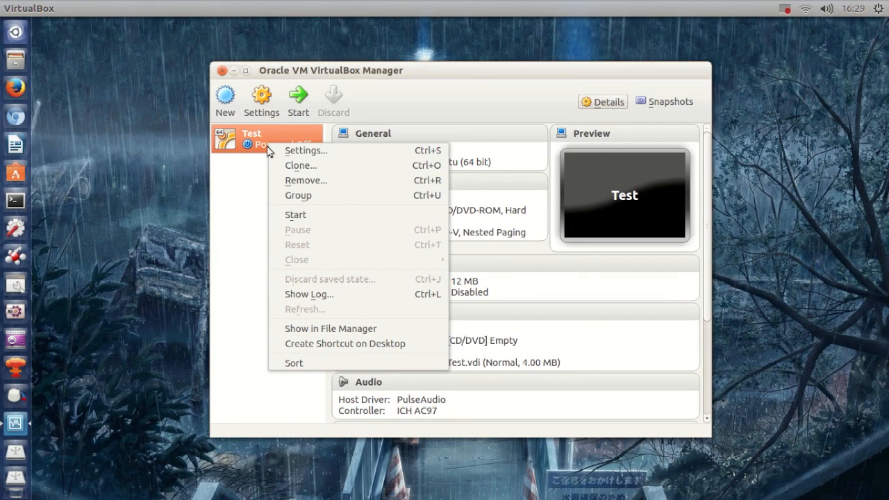
{"action": "left_click", "coordinate": [306, 150]}
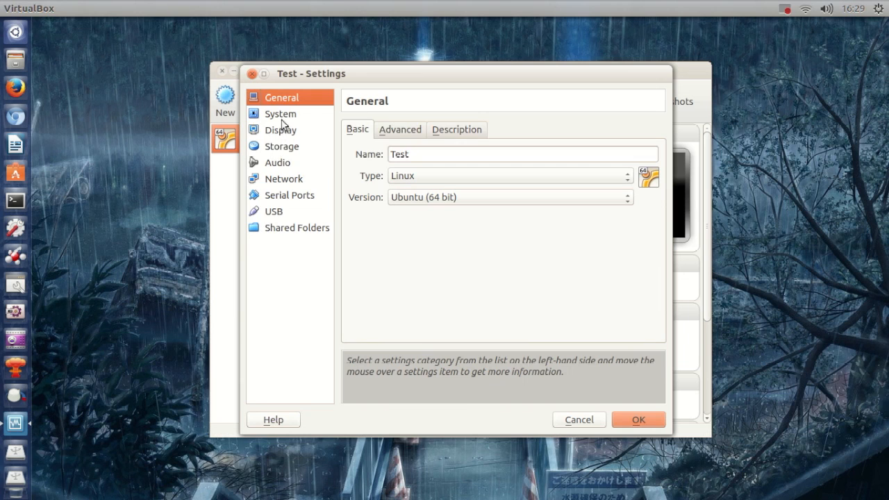
Under System > Acceleration, keep VT-x/AMD-V and Nested Paging enabled and save.
{"action": "left_click", "coordinate": [280, 113]}
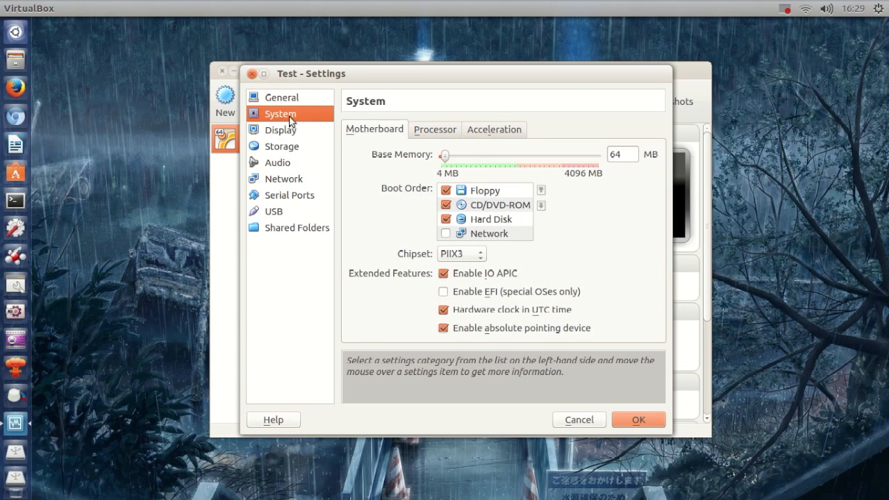
{"action": "left_click", "coordinate": [493, 129]}
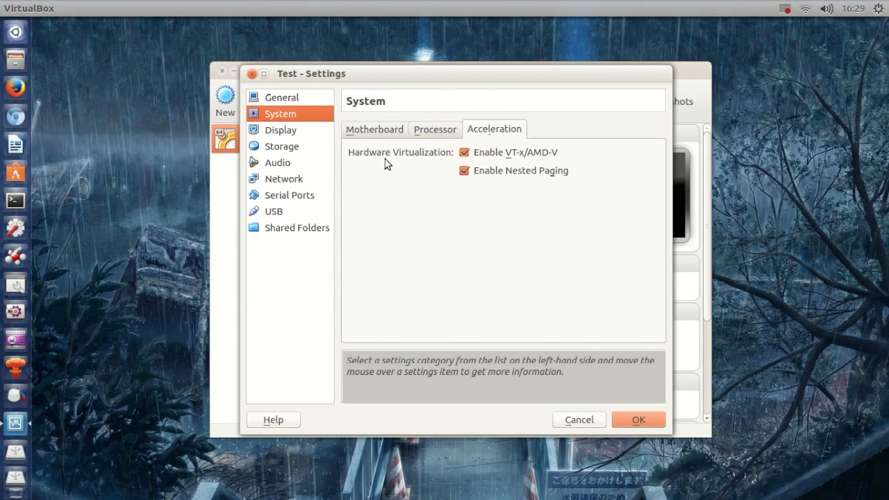
{"action": "mouse_move", "coordinate": [438, 165]}
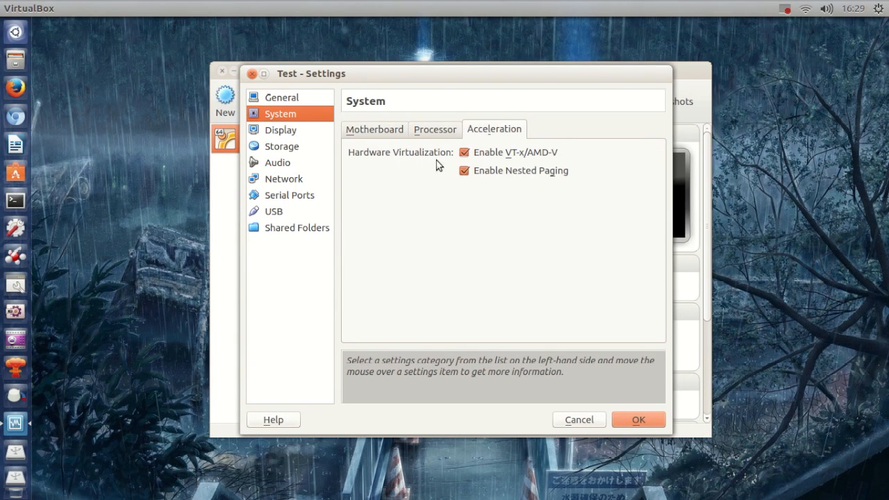
{"action": "mouse_move", "coordinate": [485, 160]}
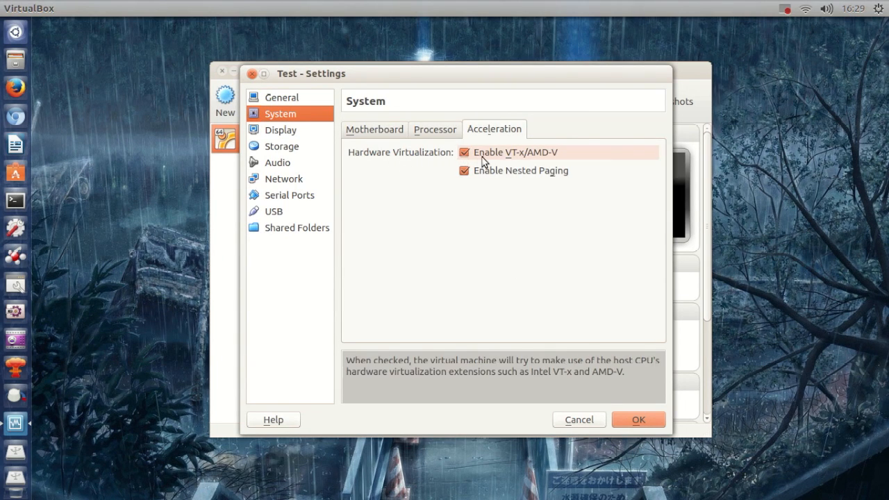
{"action": "mouse_move", "coordinate": [531, 166]}
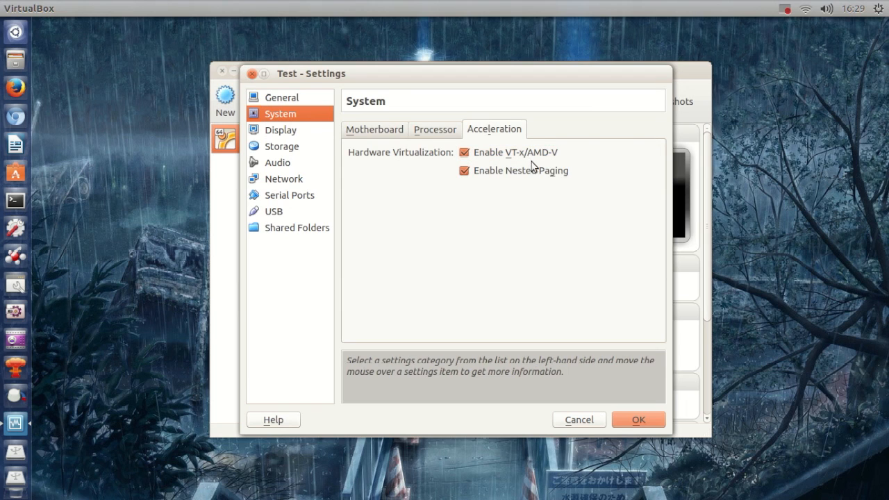
{"action": "mouse_move", "coordinate": [518, 152]}
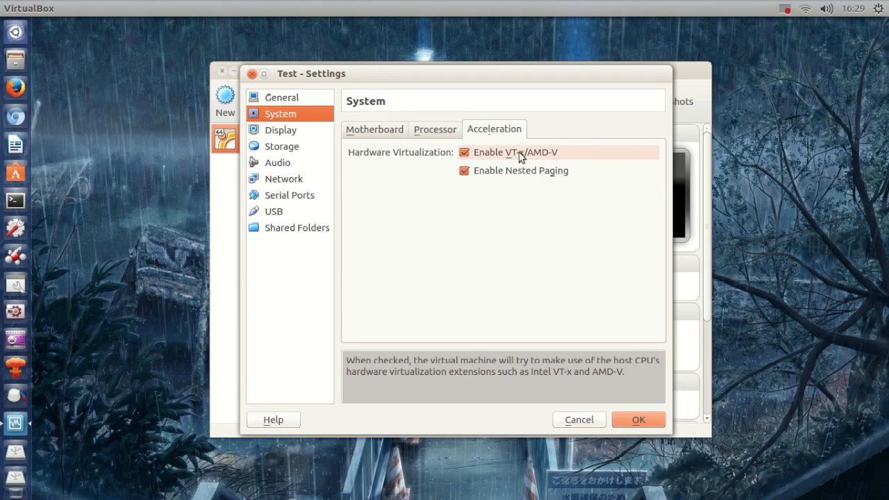
{"action": "mouse_move", "coordinate": [490, 160]}
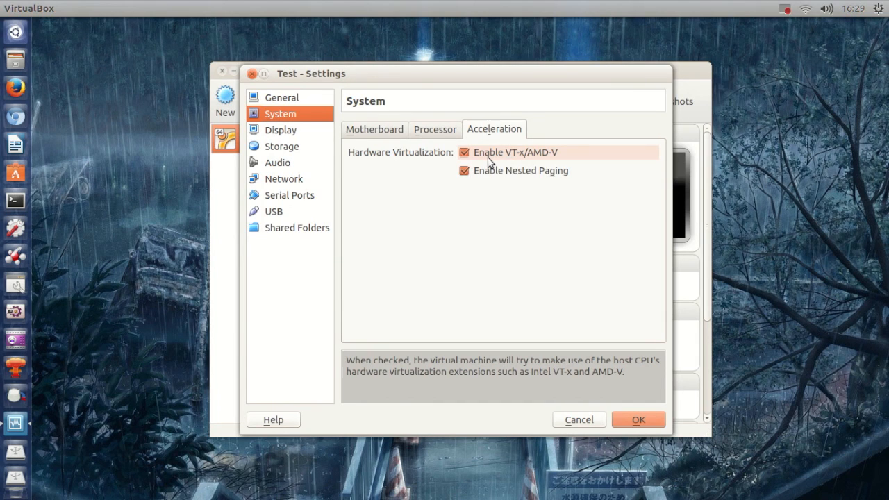
{"action": "mouse_move", "coordinate": [525, 167]}
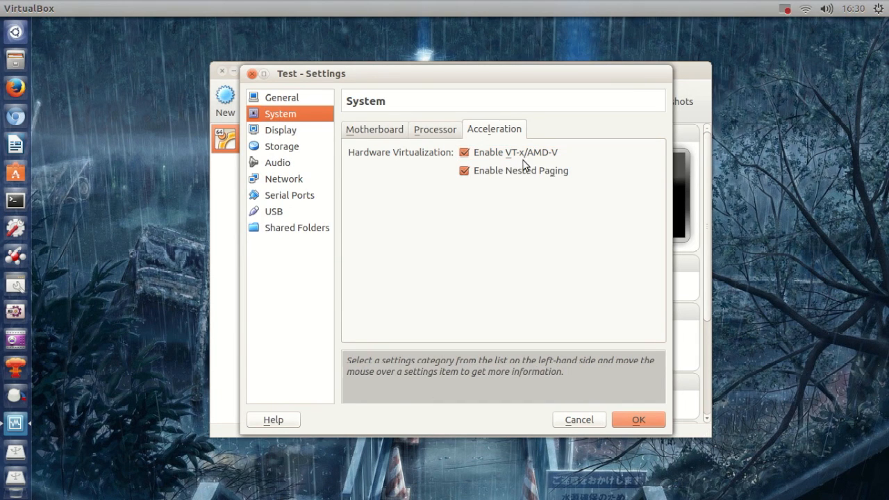
{"action": "mouse_move", "coordinate": [558, 166]}
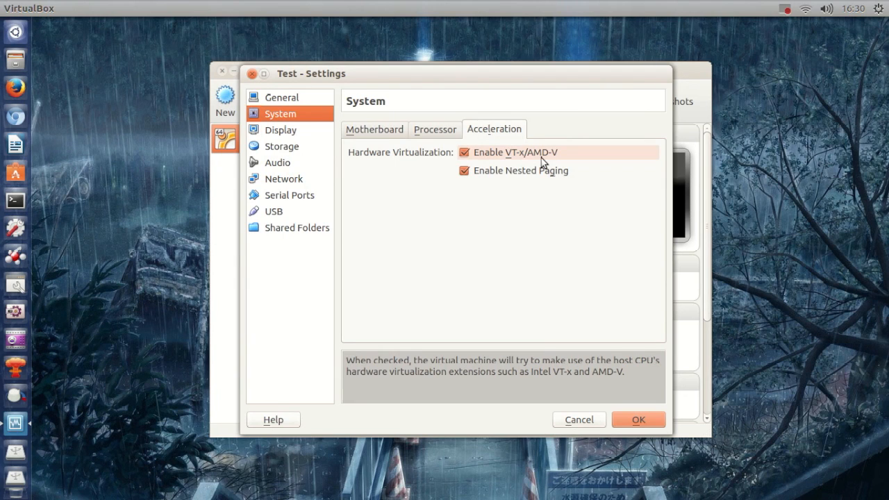
{"action": "mouse_move", "coordinate": [503, 160]}
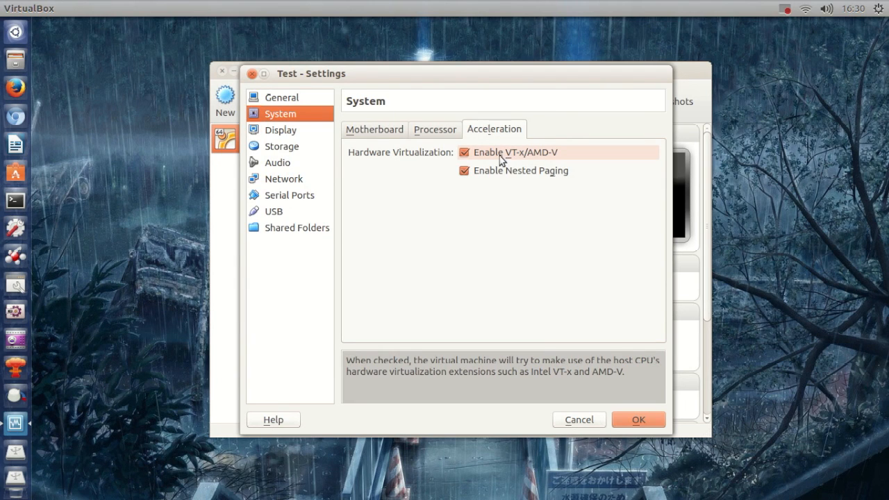
{"action": "mouse_move", "coordinate": [427, 165]}
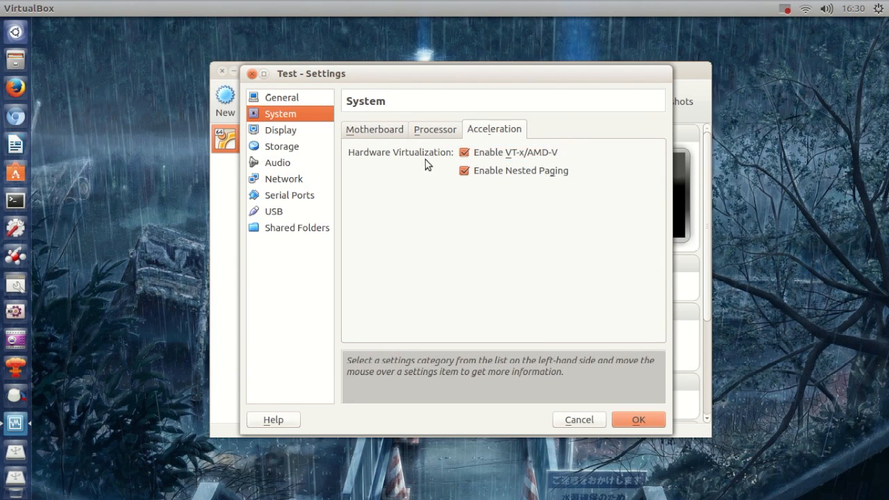
{"action": "left_click", "coordinate": [637, 420]}
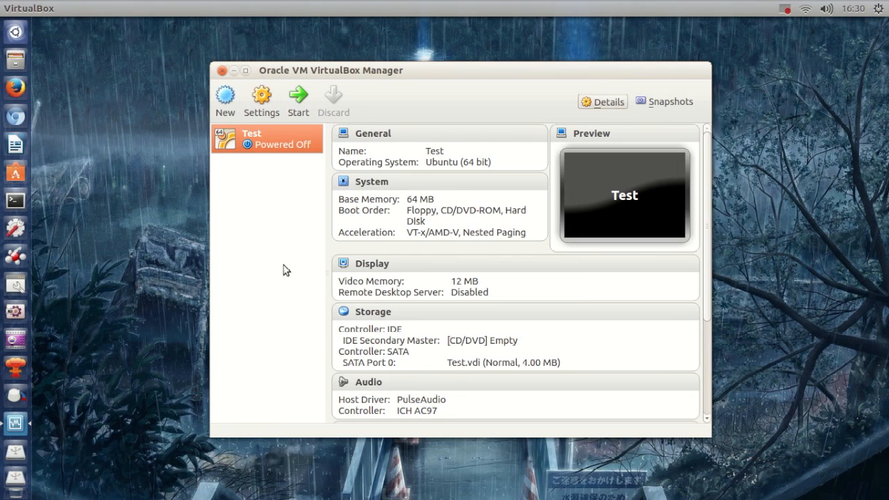
{"action": "mouse_move", "coordinate": [302, 291]}
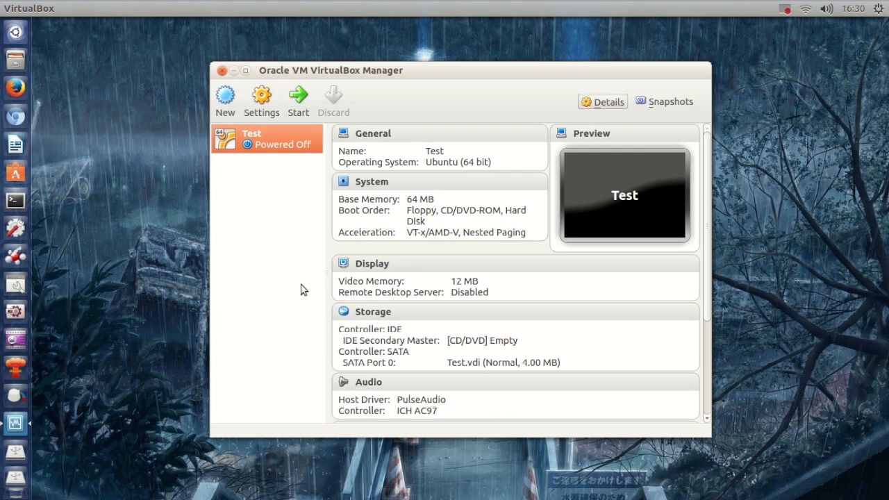
{"action": "mouse_move", "coordinate": [271, 149]}
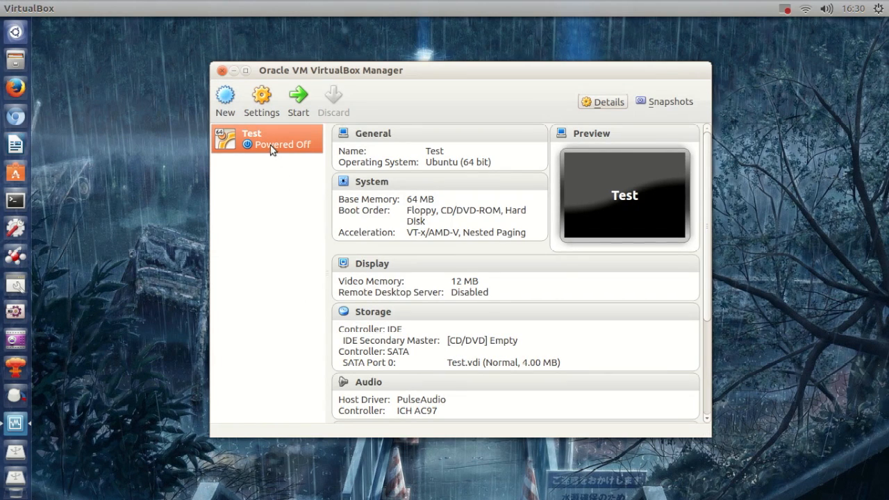
{"action": "mouse_move", "coordinate": [288, 271]}
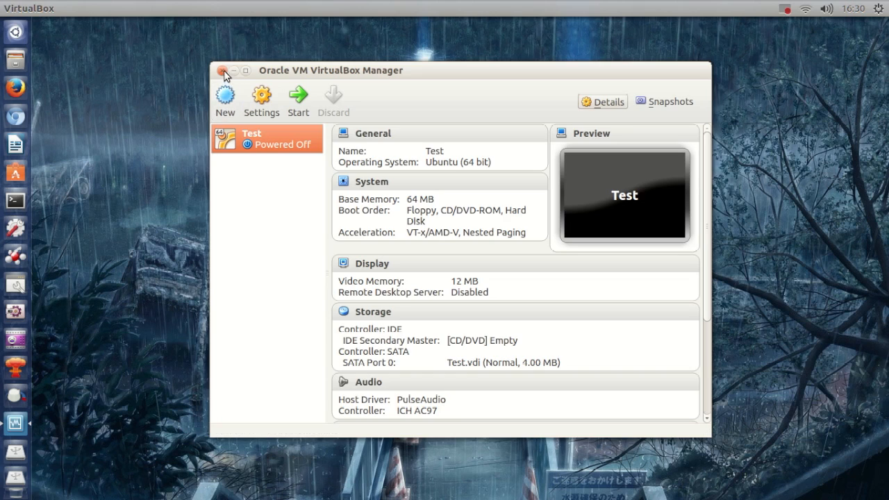
Close the Oracle VM VirtualBox Manager window.
{"action": "left_click", "coordinate": [223, 71]}
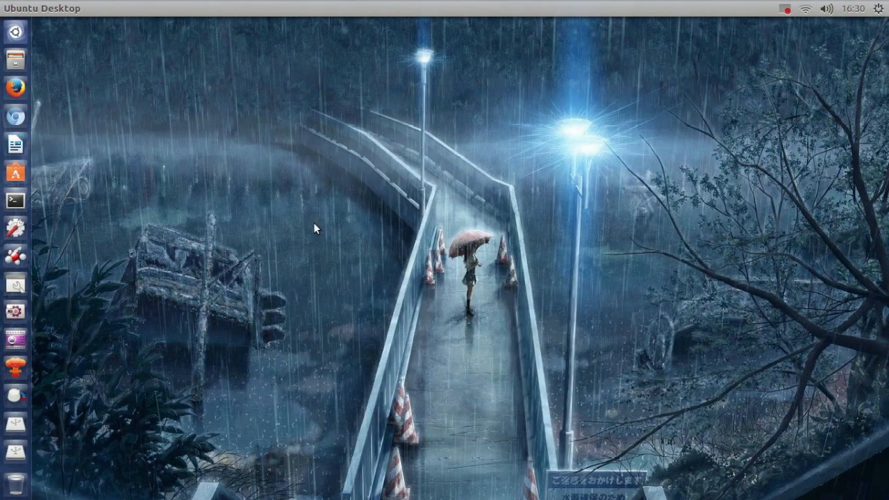